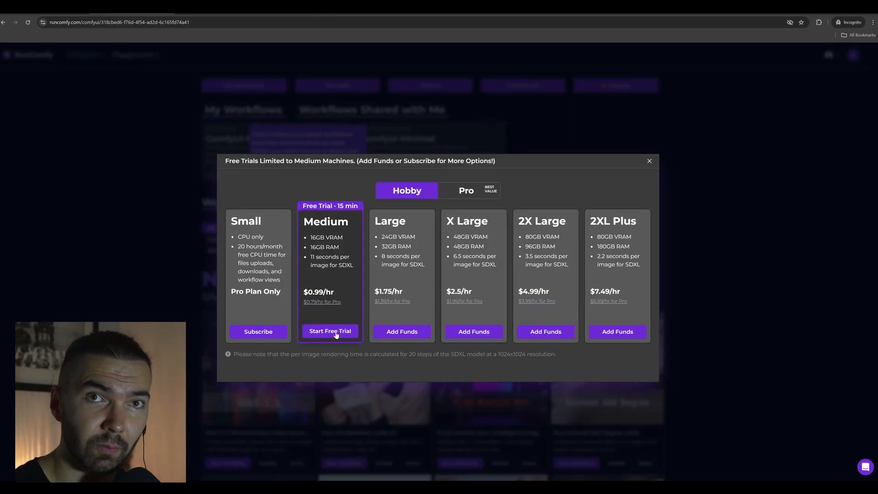
Start the free trial on the Medium machine plan in the pricing dialog
{"action": "left_click", "coordinate": [330, 332]}
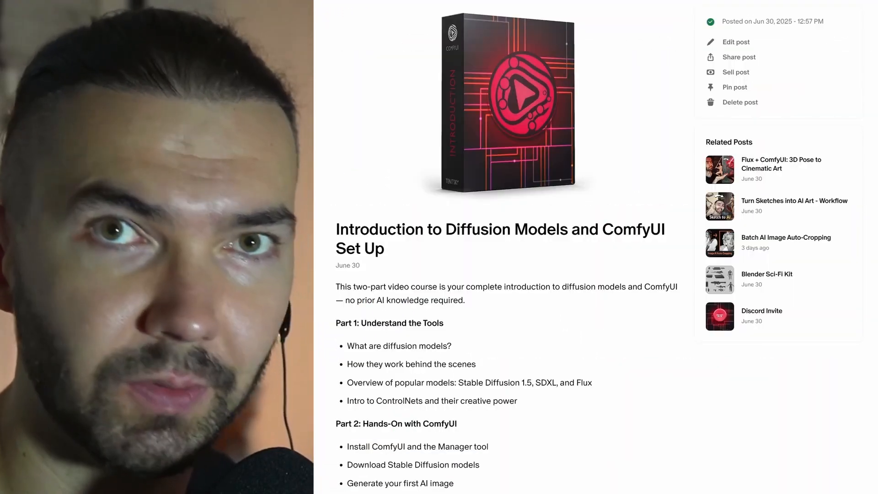
Scroll down the post to reach the related 'Flux + ComfyUI: 3D Pose to Cinematic Art' post
{"action": "scroll", "scroll_direction": "down", "scroll_amount": 3}
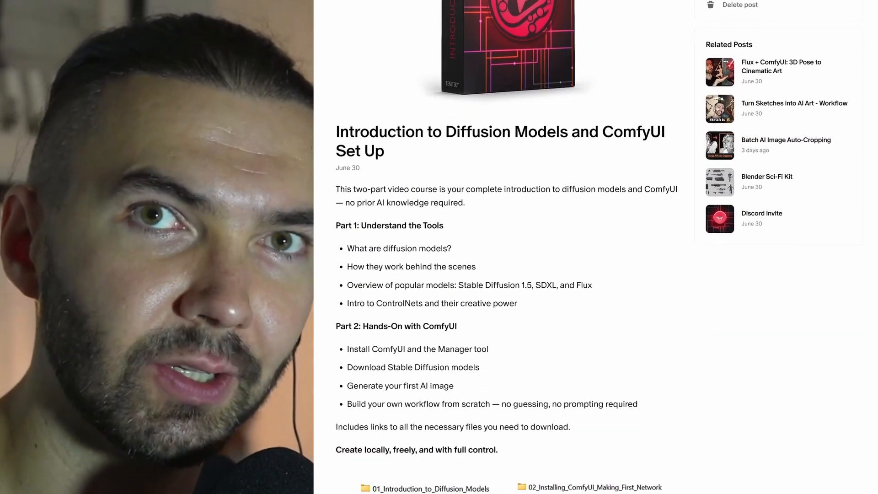
{"action": "scroll", "scroll_direction": "down", "scroll_amount": 3}
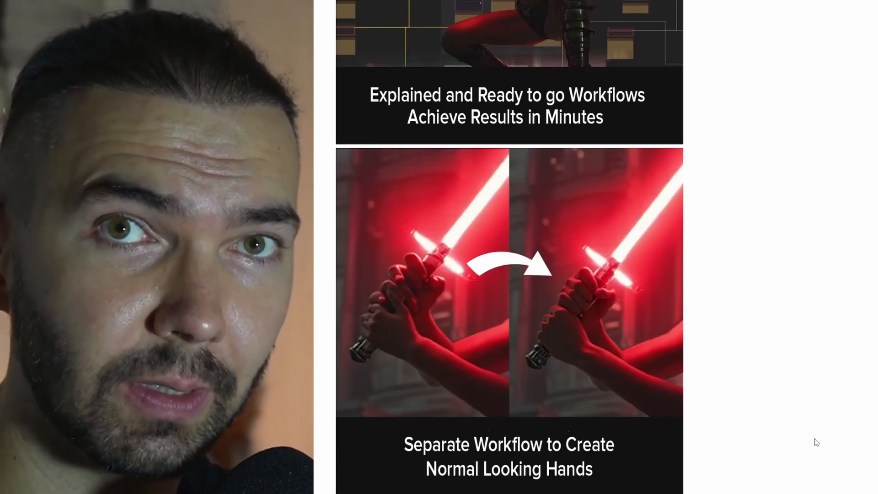
{"action": "scroll", "scroll_direction": "down", "scroll_amount": 3}
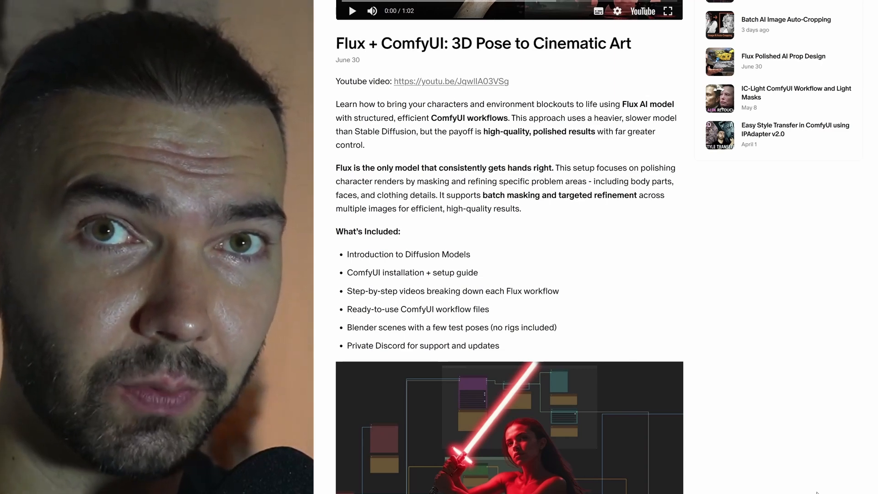
{"action": "scroll", "scroll_direction": "down", "scroll_amount": 3}
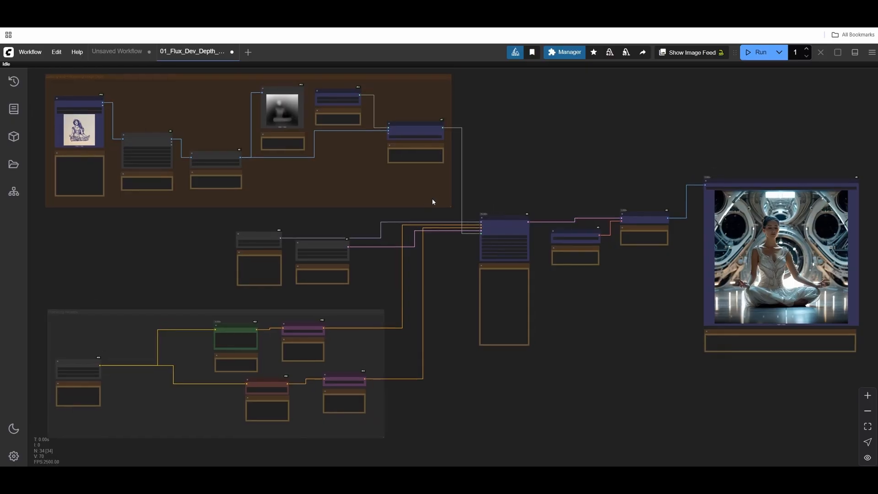
{"action": "mouse_move", "coordinate": [296, 218]}
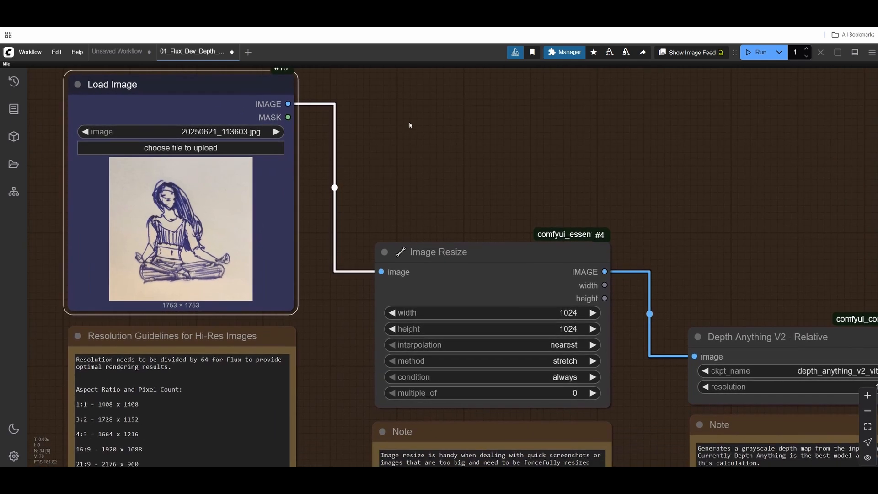
{"action": "mouse_move", "coordinate": [303, 214]}
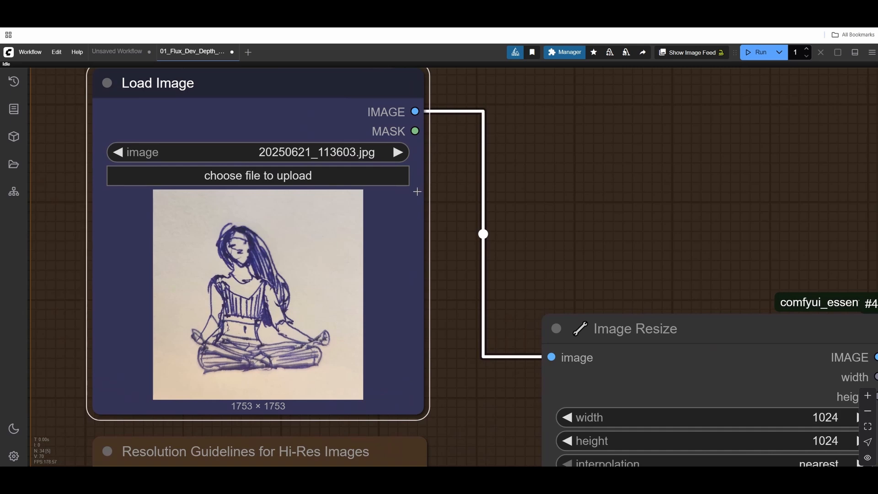
{"action": "mouse_move", "coordinate": [301, 276]}
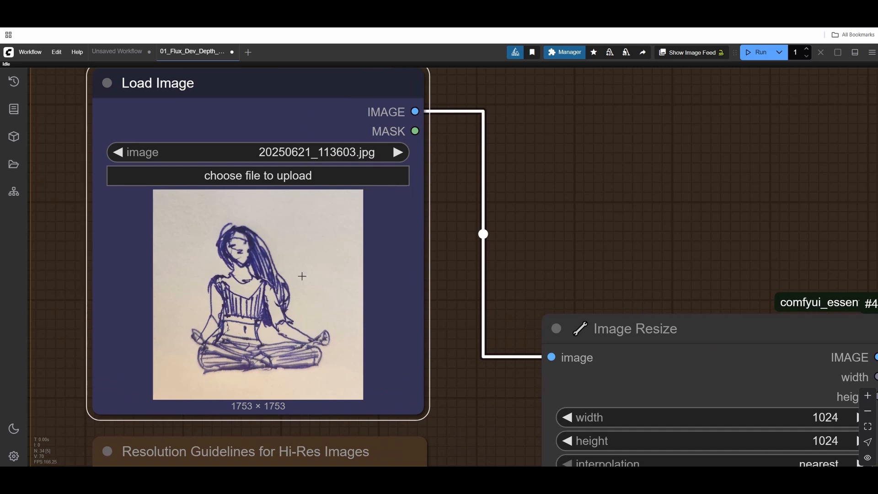
{"action": "mouse_move", "coordinate": [417, 248]}
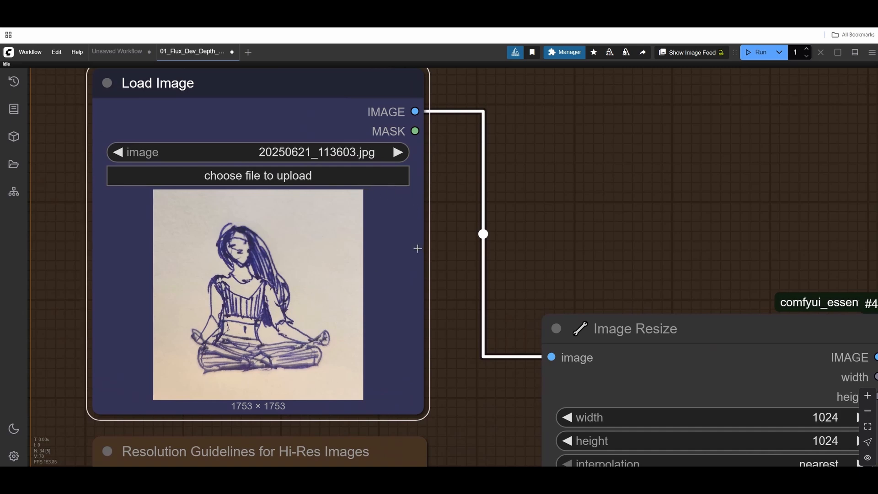
{"action": "scroll", "scroll_direction": "down", "scroll_amount": 3}
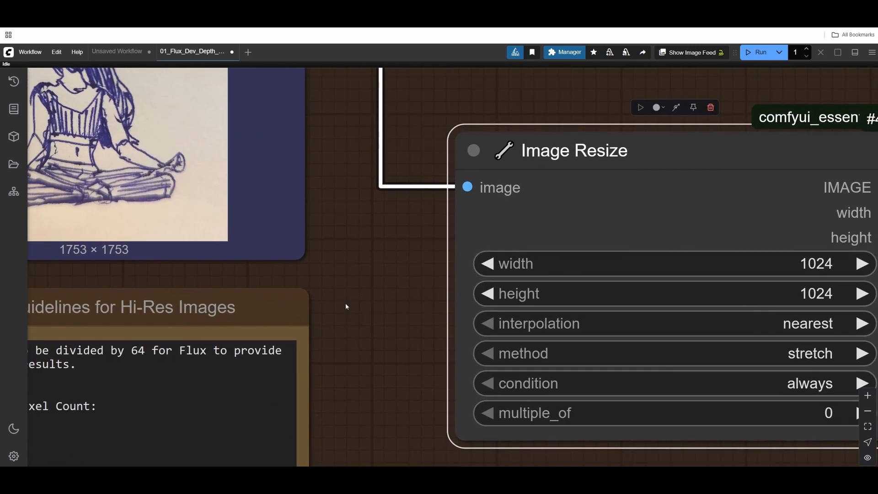
{"action": "mouse_move", "coordinate": [391, 254]}
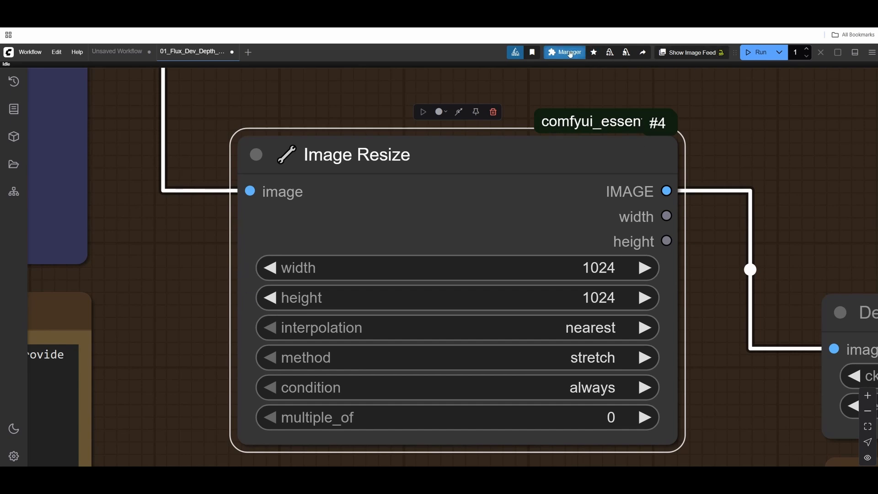
{"action": "left_click", "coordinate": [564, 52]}
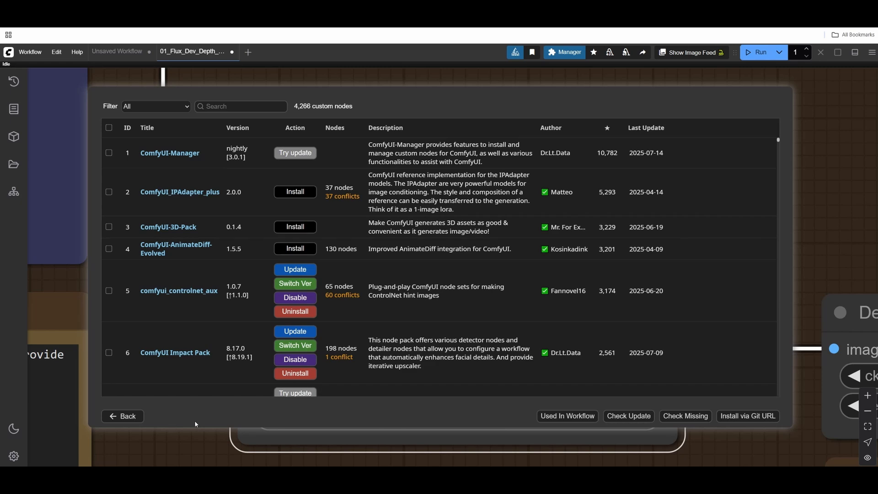
{"action": "left_click", "coordinate": [122, 415]}
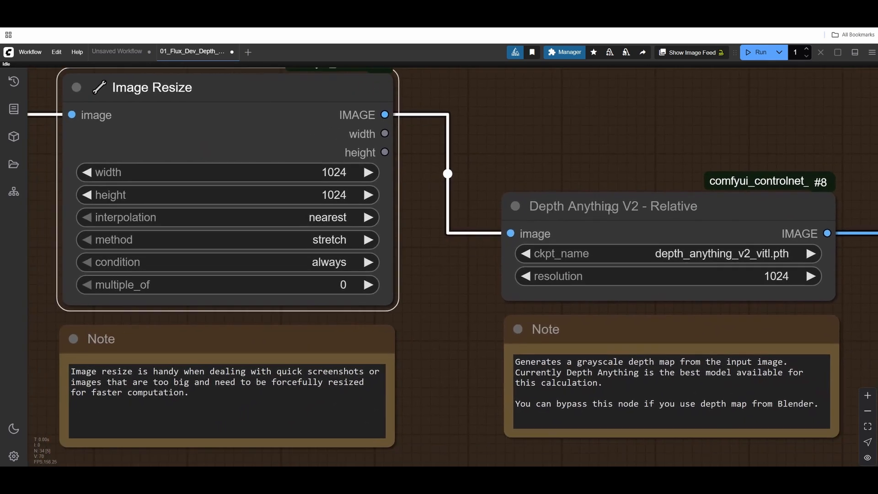
{"action": "left_click", "coordinate": [608, 207]}
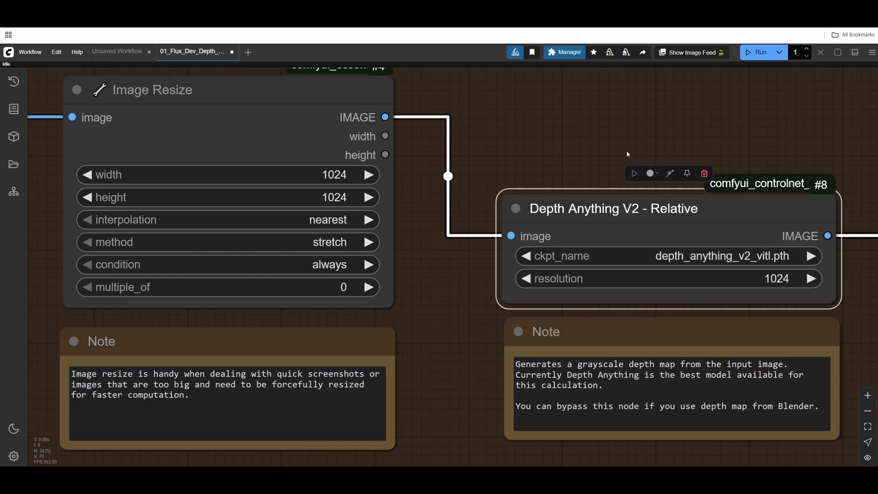
{"action": "left_click", "coordinate": [168, 90]}
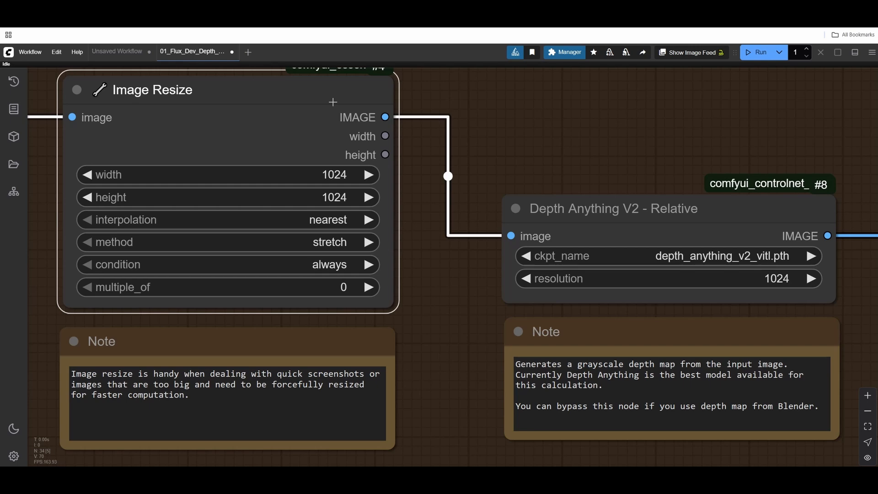
{"action": "left_click", "coordinate": [613, 208]}
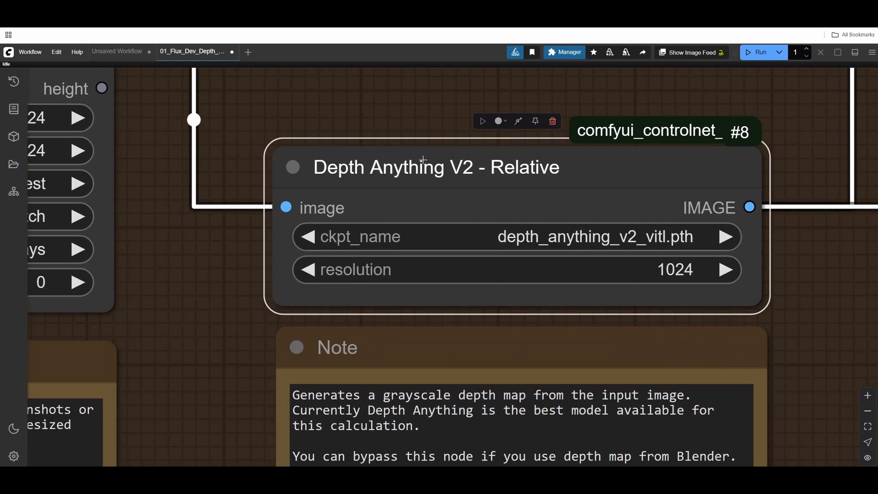
{"action": "left_click", "coordinate": [564, 52]}
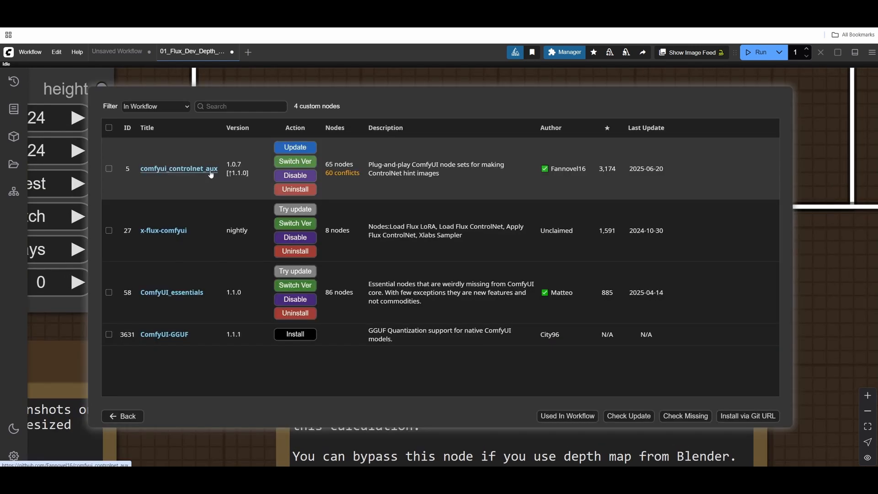
{"action": "mouse_move", "coordinate": [179, 177]}
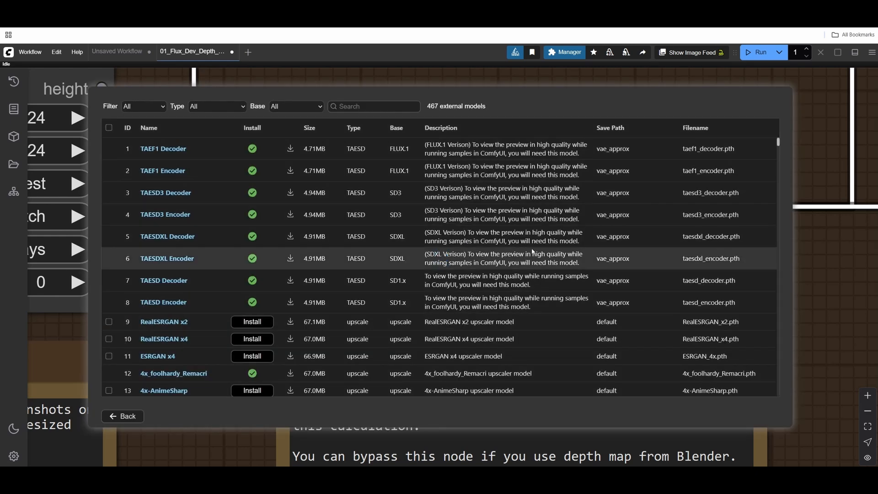
{"action": "type", "text": "depthanythin"}
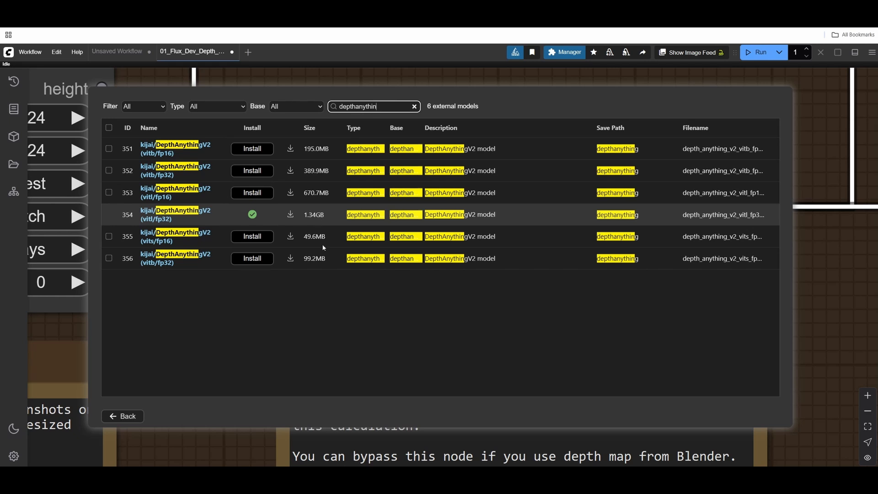
{"action": "mouse_move", "coordinate": [192, 396]}
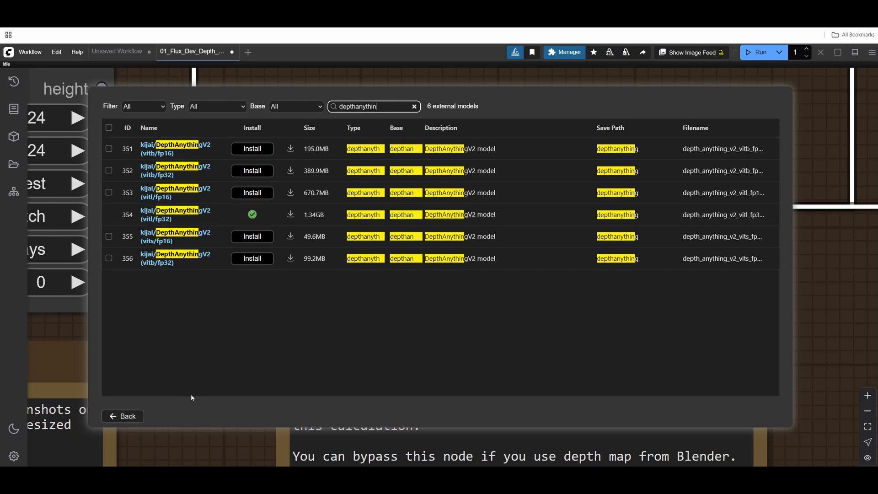
{"action": "mouse_move", "coordinate": [375, 309]}
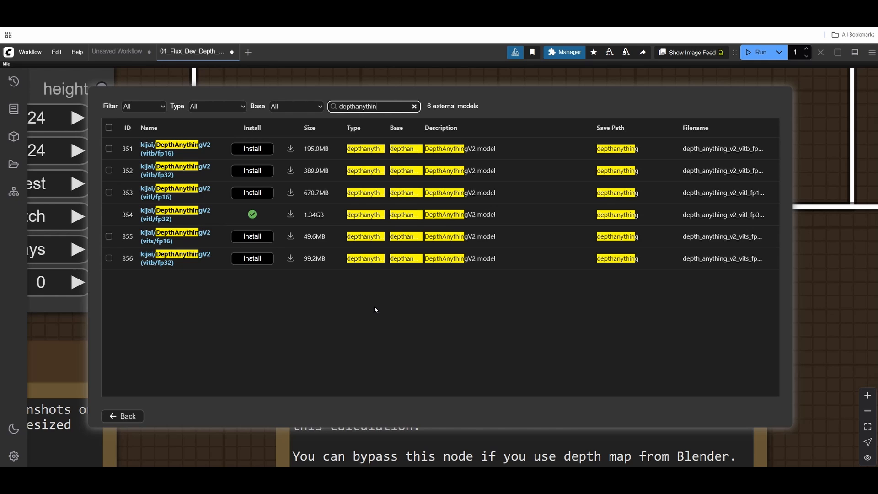
{"action": "left_click", "coordinate": [413, 106]}
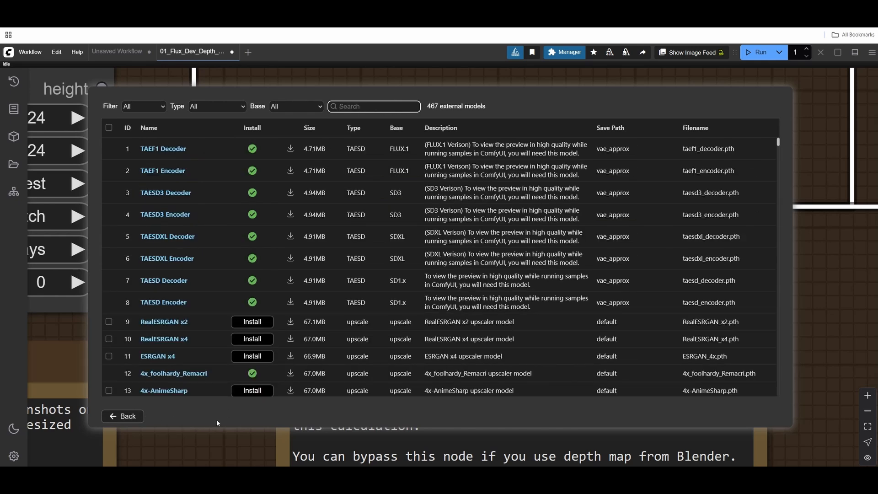
{"action": "left_click", "coordinate": [122, 416]}
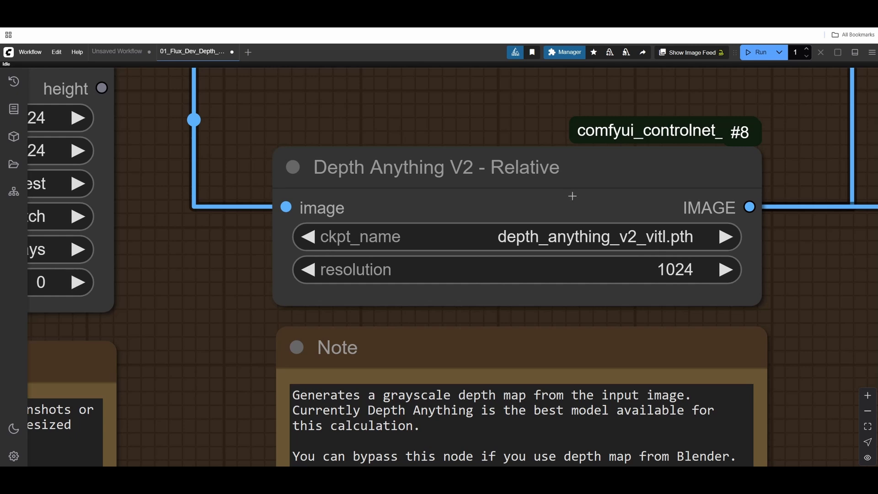
{"action": "left_click", "coordinate": [437, 166]}
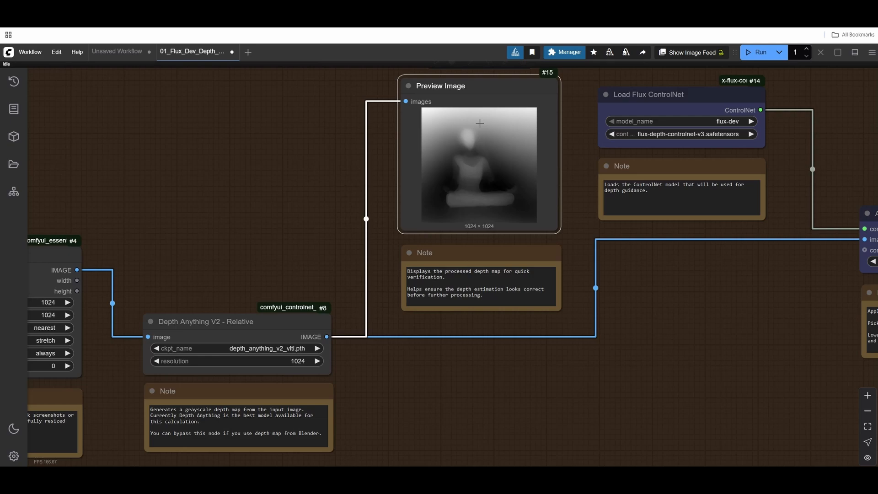
{"action": "scroll", "scroll_direction": "up", "scroll_amount": 3}
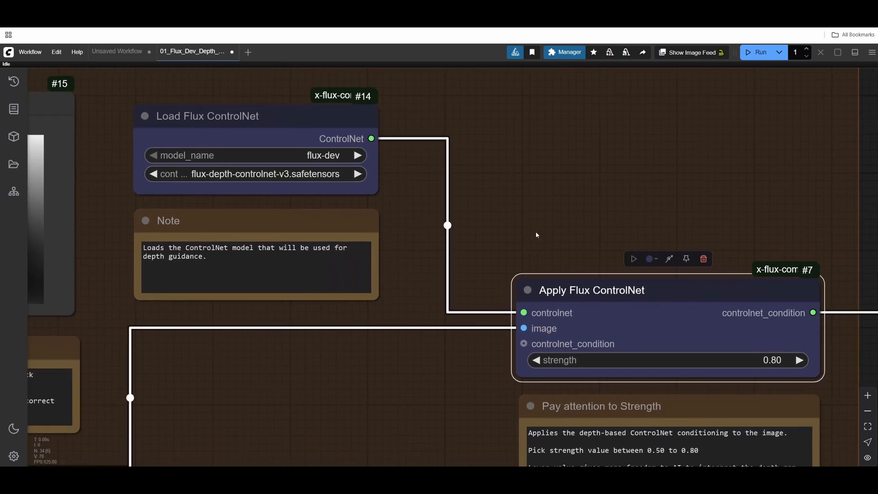
Select flux-depth-controlnet-v3.safetensors as the controlnet model and bring up the Manager menu
{"action": "left_click", "coordinate": [257, 174]}
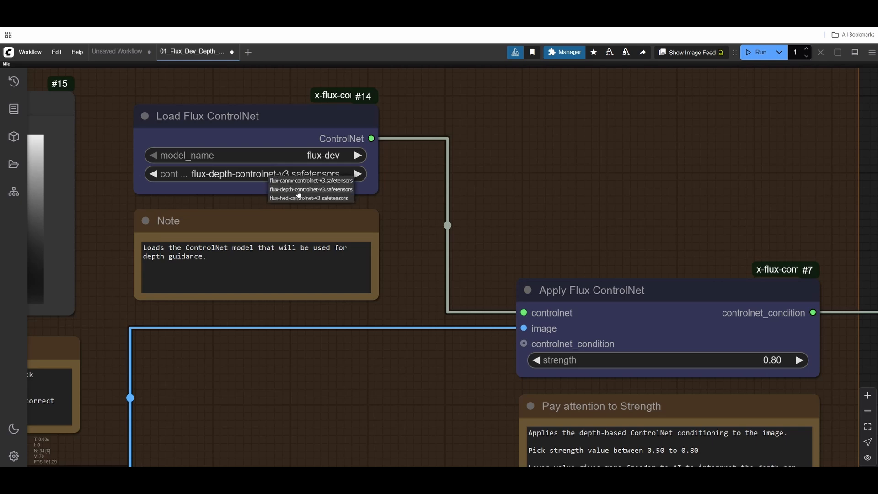
{"action": "mouse_move", "coordinate": [311, 193]}
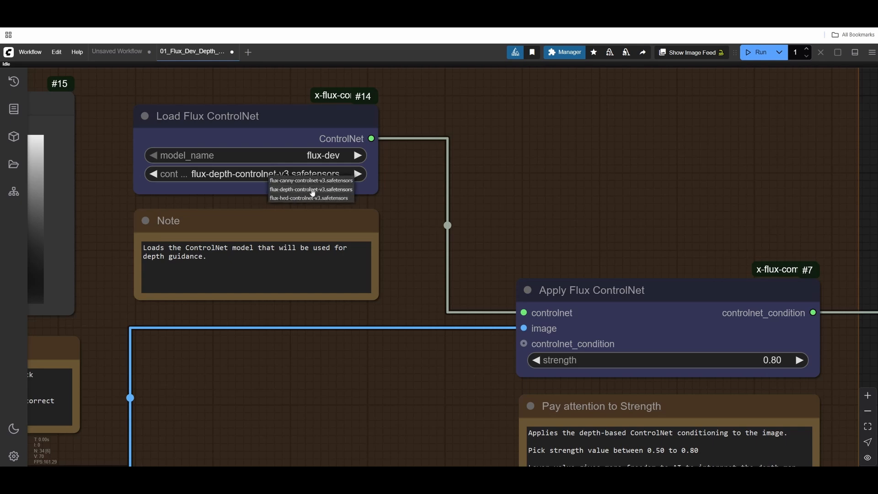
{"action": "left_click", "coordinate": [564, 52]}
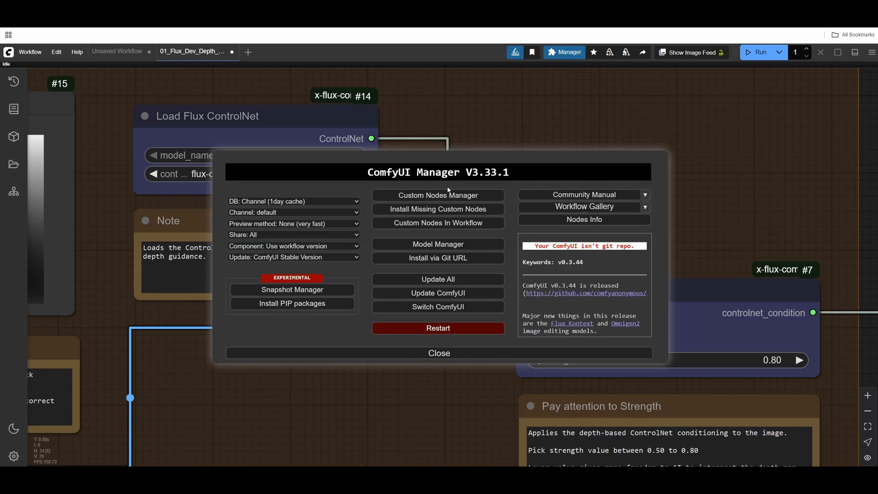
{"action": "left_click", "coordinate": [437, 244]}
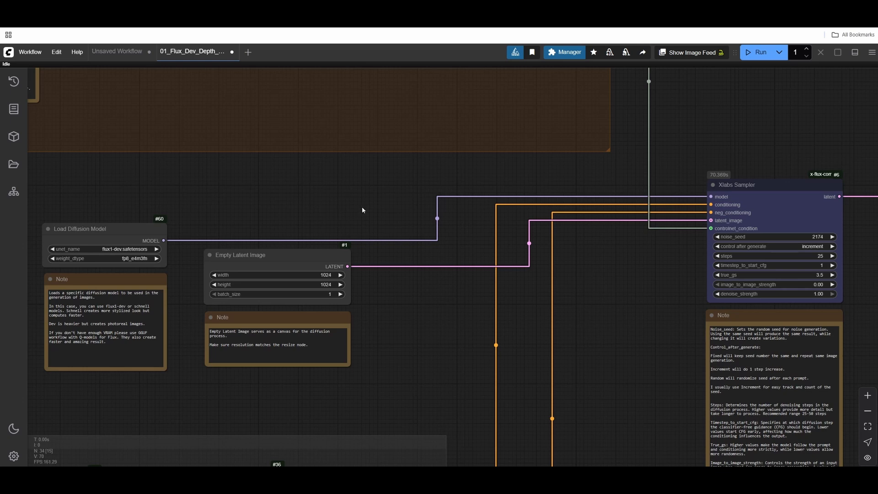
{"action": "mouse_move", "coordinate": [221, 312]}
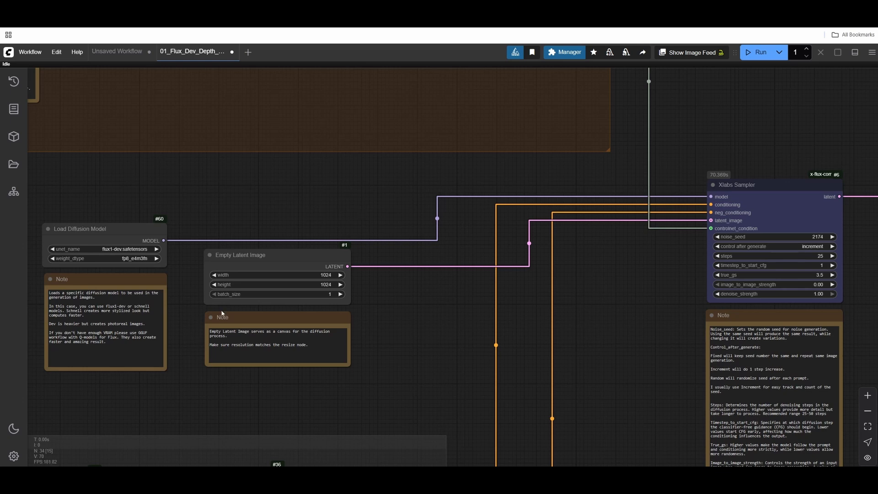
{"action": "left_click", "coordinate": [276, 254]}
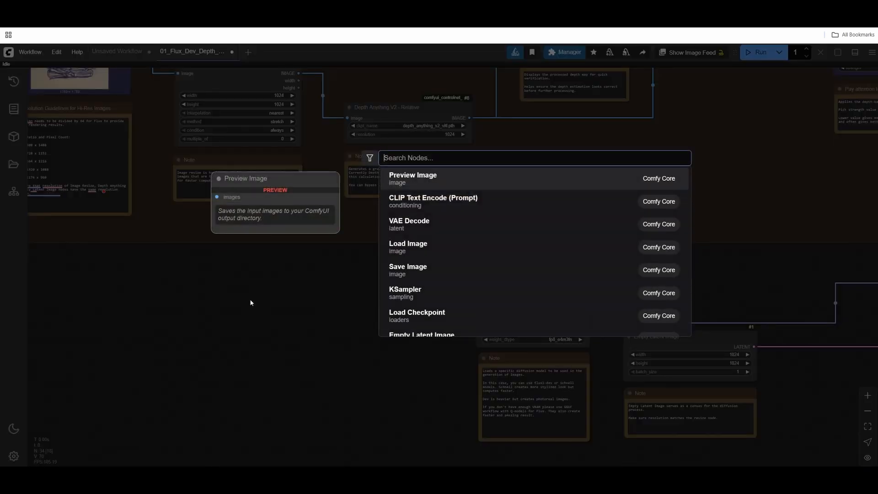
Add an EasyUse Int node via search 'int' and wire its output to the resolution input
{"action": "type", "text": "int"}
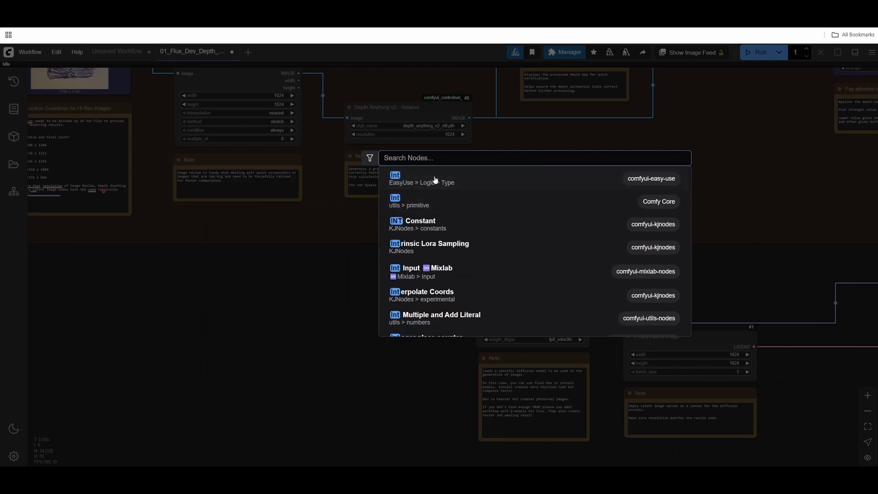
{"action": "left_click", "coordinate": [421, 182]}
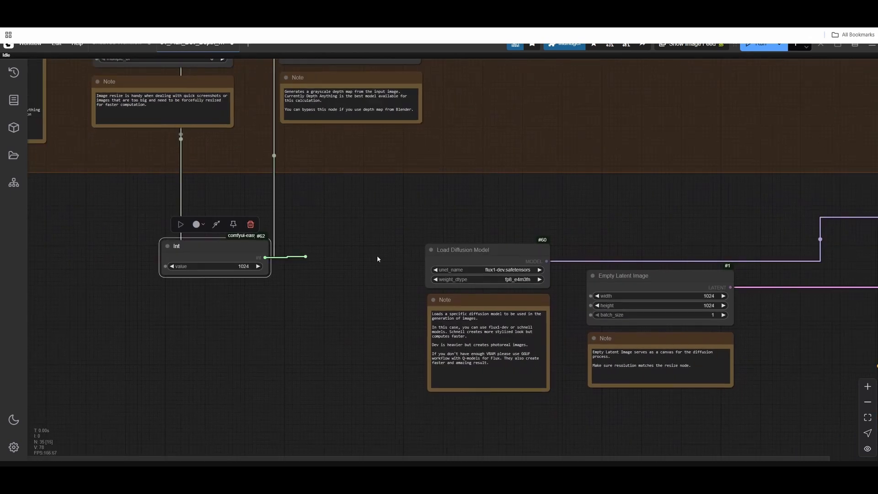
{"action": "left_click_drag", "start_coordinate": [264, 257], "coordinate": [592, 295]}
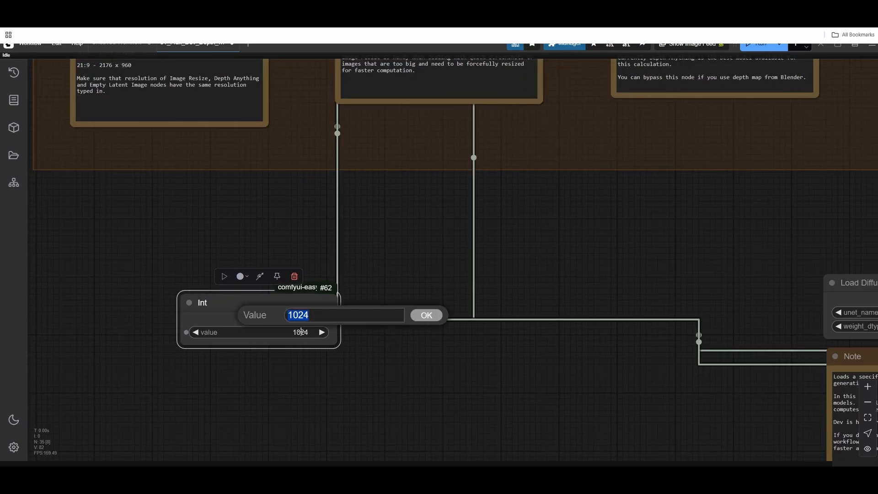
Set the Int node's value to 1536
{"action": "left_click", "coordinate": [427, 315]}
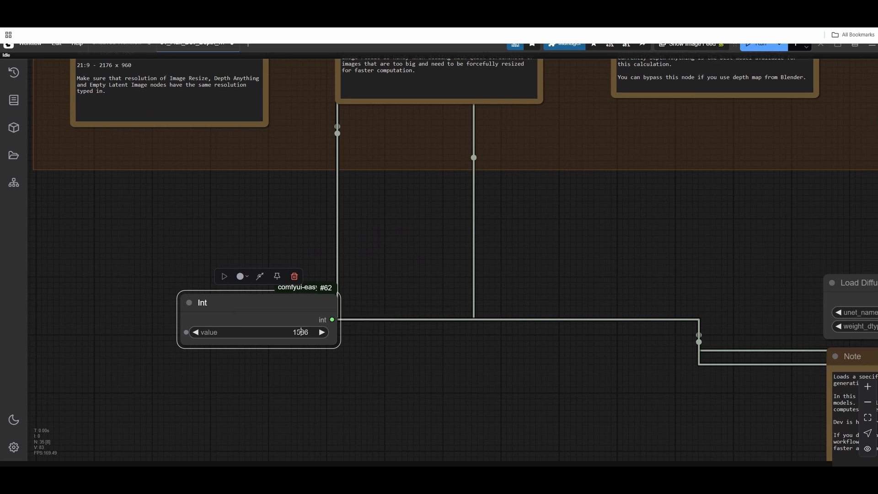
{"action": "double_click", "coordinate": [300, 332]}
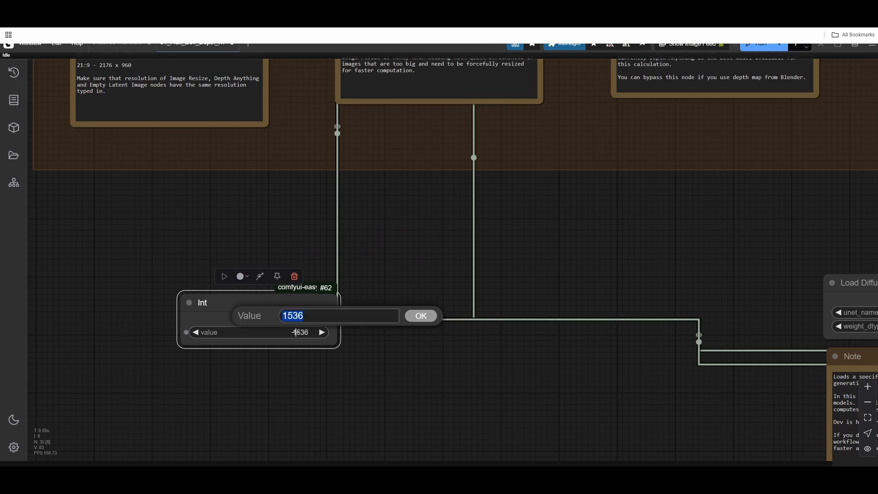
{"action": "left_click", "coordinate": [421, 316]}
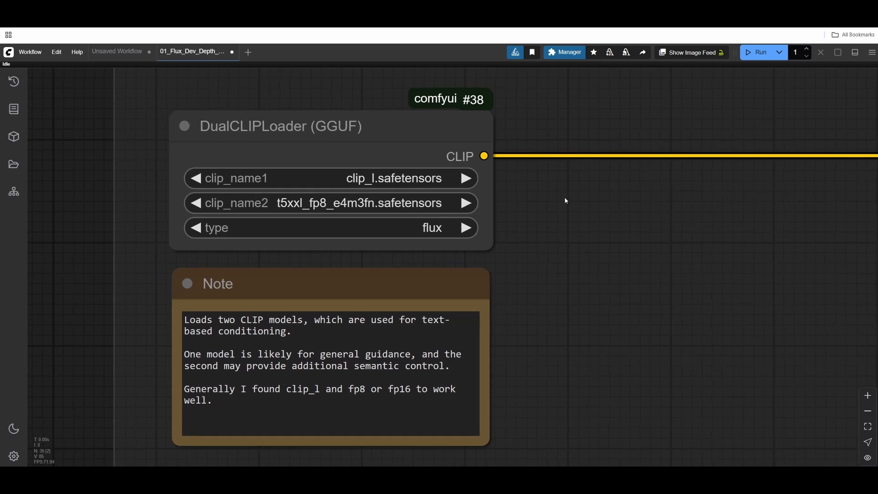
{"action": "left_click", "coordinate": [275, 126]}
{"action": "type", "text": "clip_l"}
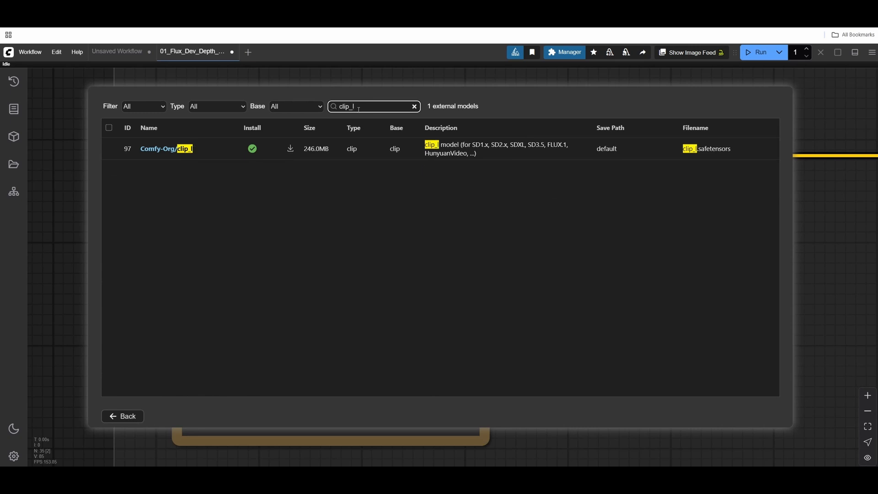
{"action": "left_click", "coordinate": [413, 106]}
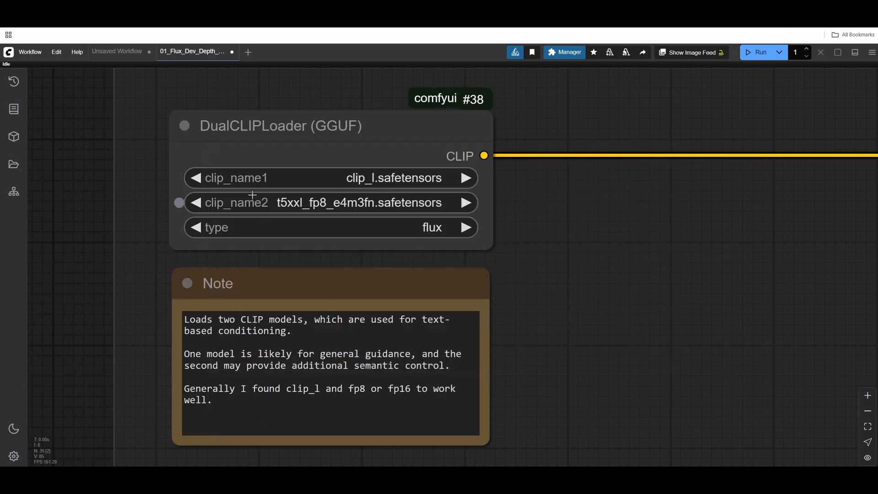
{"action": "left_click", "coordinate": [563, 52]}
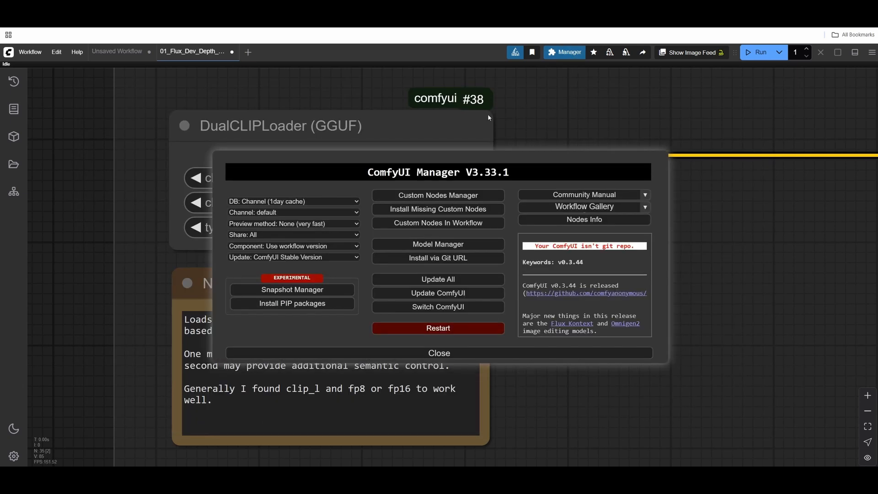
{"action": "left_click", "coordinate": [437, 244]}
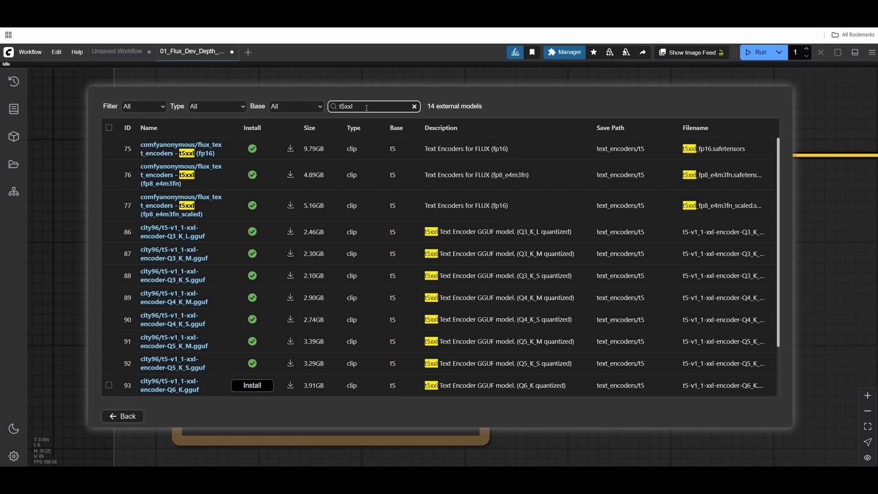
{"action": "scroll", "scroll_direction": "down", "scroll_amount": 3}
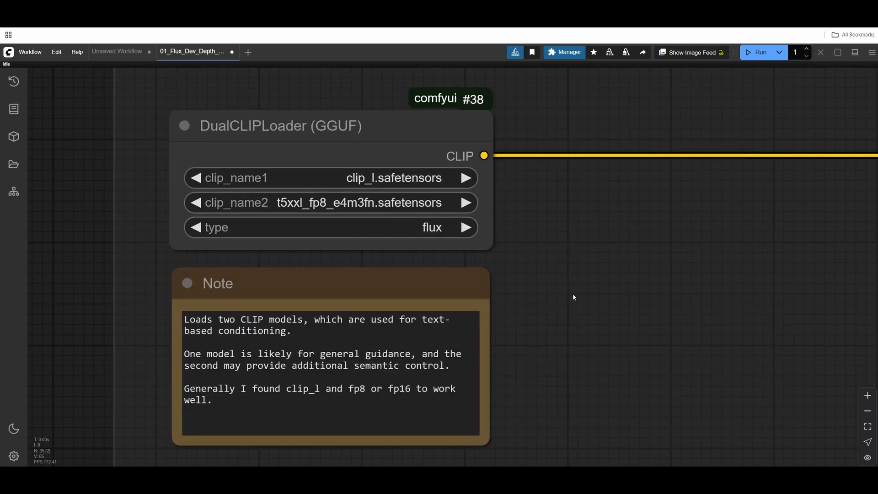
{"action": "mouse_move", "coordinate": [238, 199]}
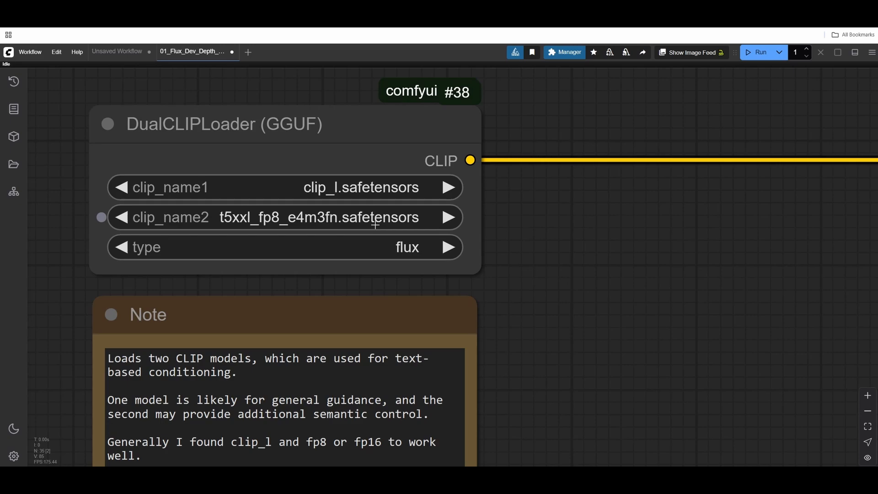
{"action": "mouse_move", "coordinate": [493, 256]}
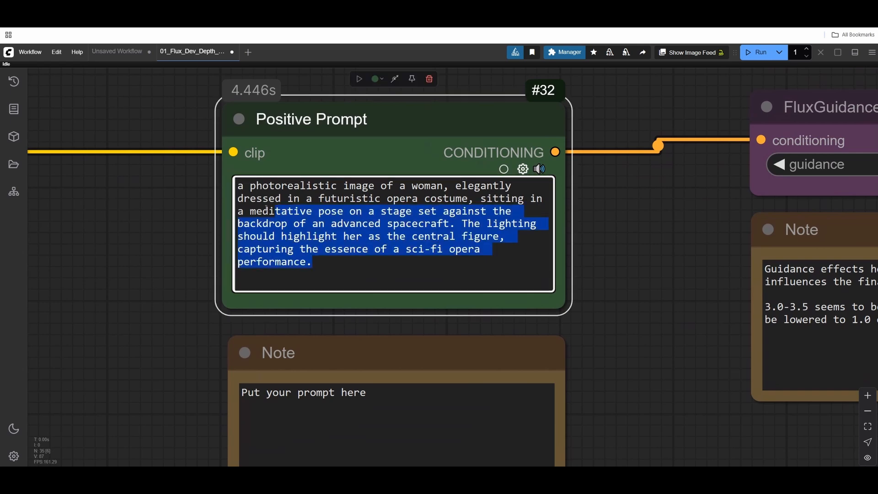
{"action": "left_click", "coordinate": [249, 185]}
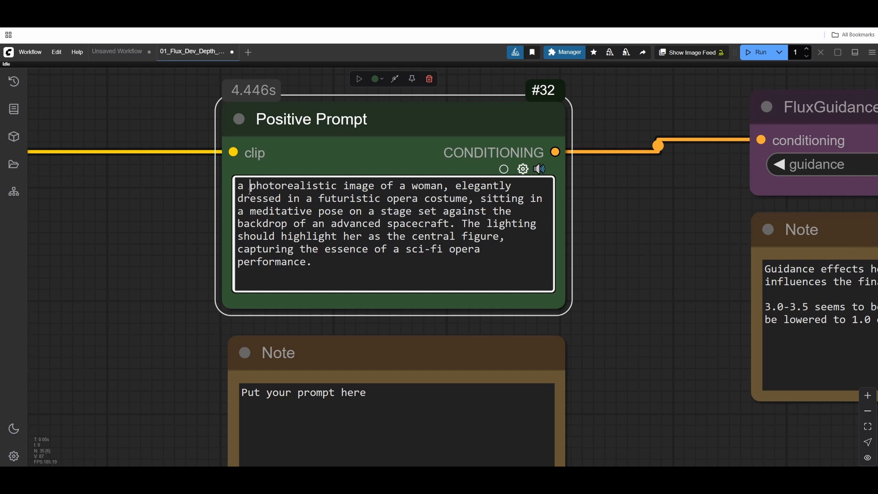
{"action": "mouse_move", "coordinate": [325, 274]}
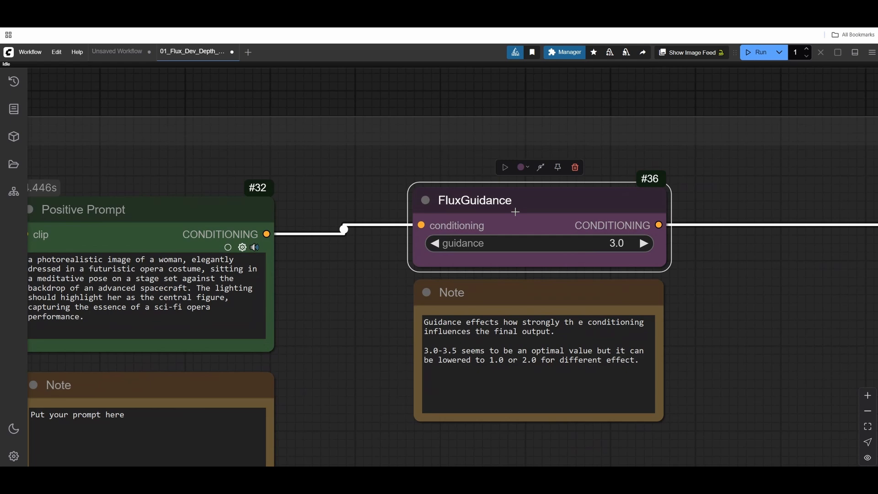
{"action": "scroll", "scroll_direction": "down", "scroll_amount": 3}
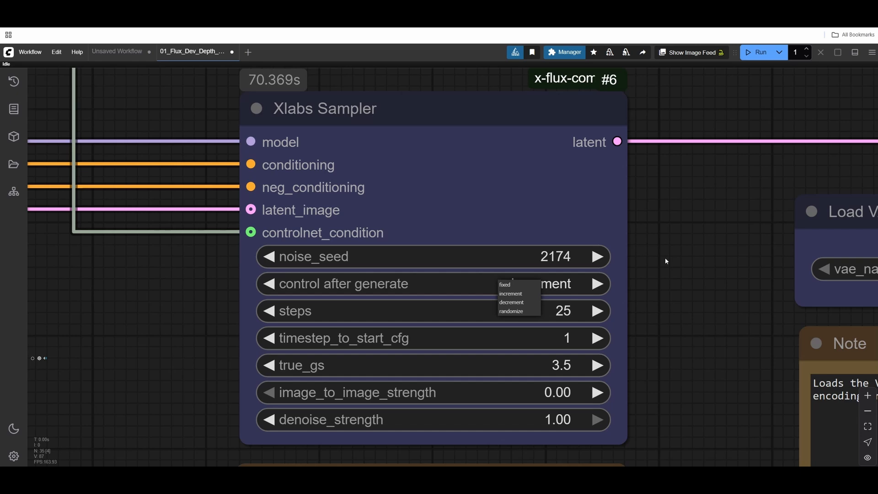
Set the Xlabs Sampler noise_seed to 1 with increment control and 25 steps
{"action": "left_click", "coordinate": [510, 293]}
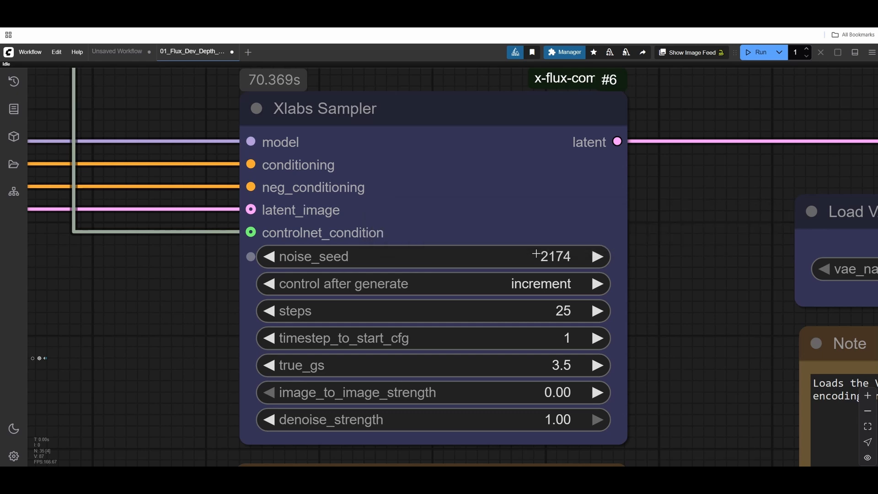
{"action": "left_click", "coordinate": [573, 261]}
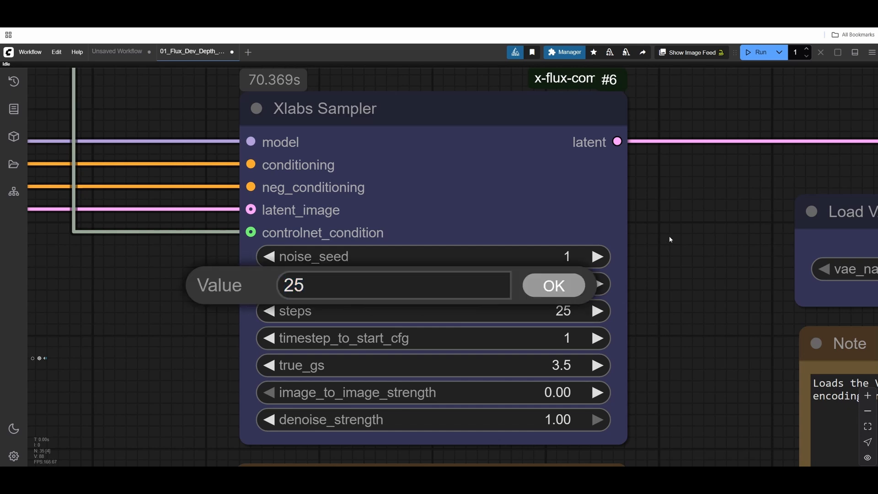
{"action": "left_click", "coordinate": [553, 285]}
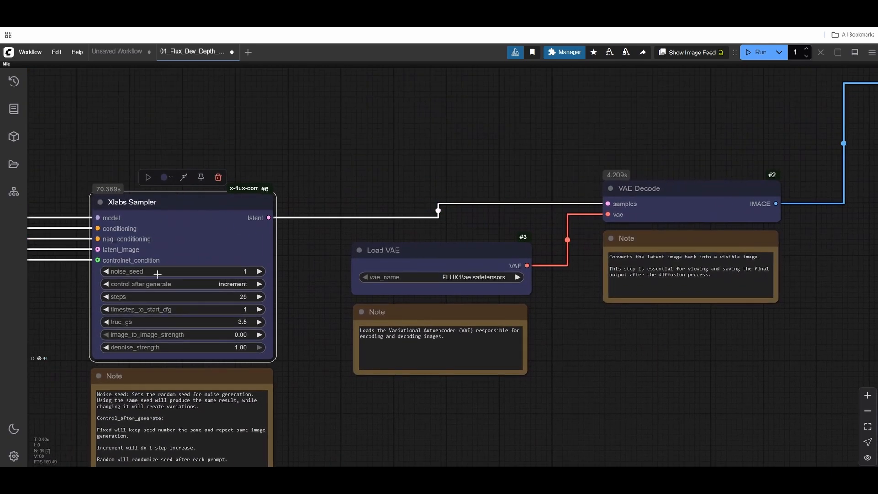
{"action": "mouse_move", "coordinate": [251, 209]}
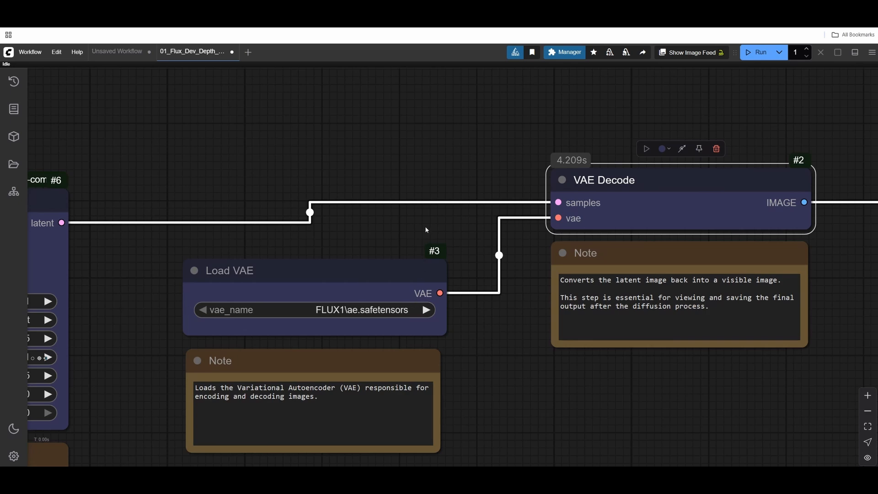
{"action": "mouse_move", "coordinate": [538, 117]}
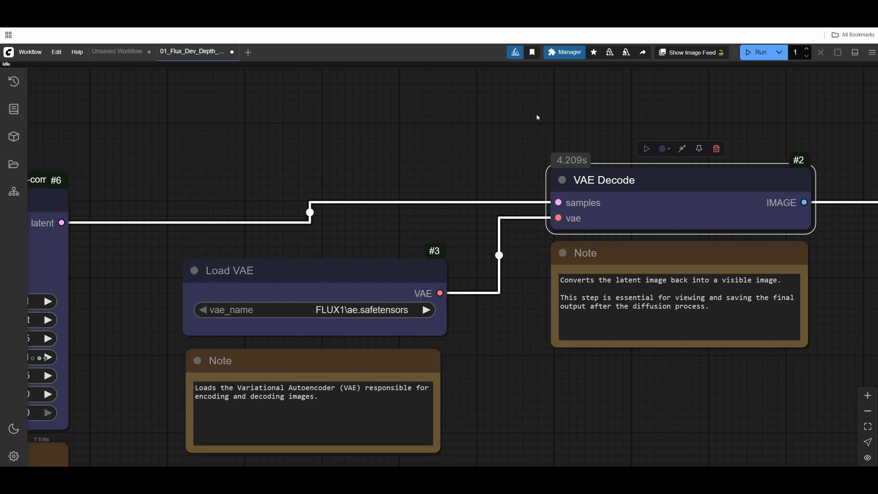
Search the Model Manager for 'flux va' to show the installed FLUX.1 VAE model
{"action": "left_click", "coordinate": [564, 52]}
{"action": "type", "text": "ae"}
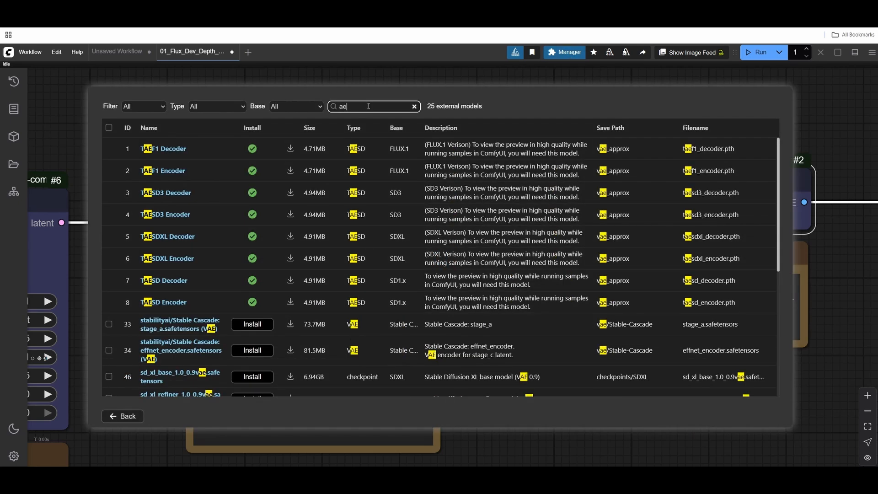
{"action": "type", "text": "flux va"}
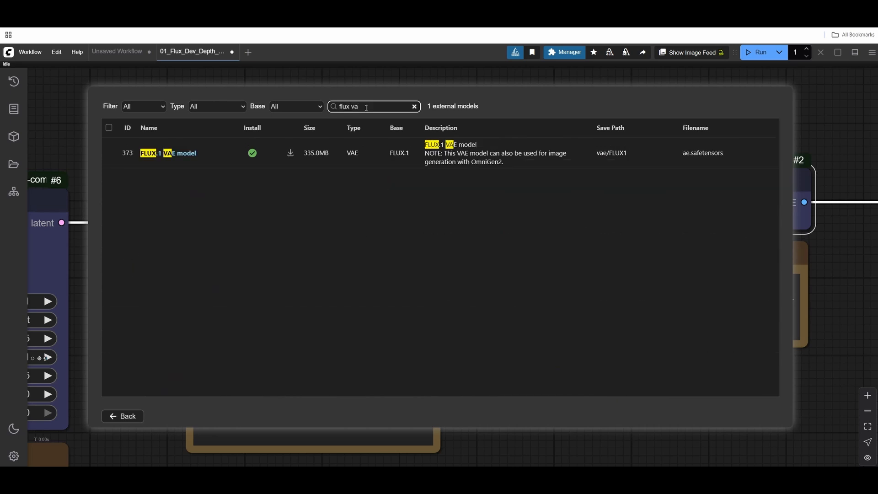
{"action": "mouse_move", "coordinate": [133, 417]}
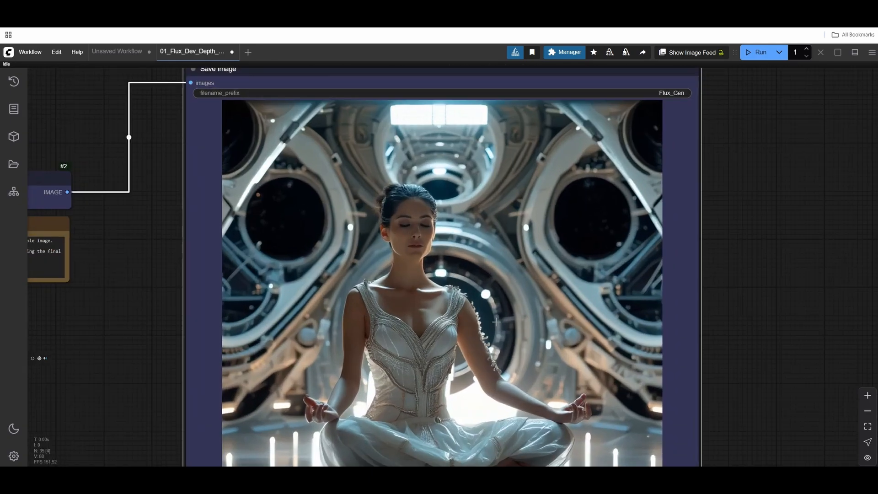
View the Save Image result, then switch to the 07_SDXL_Batch workflow
{"action": "double_click", "coordinate": [671, 93]}
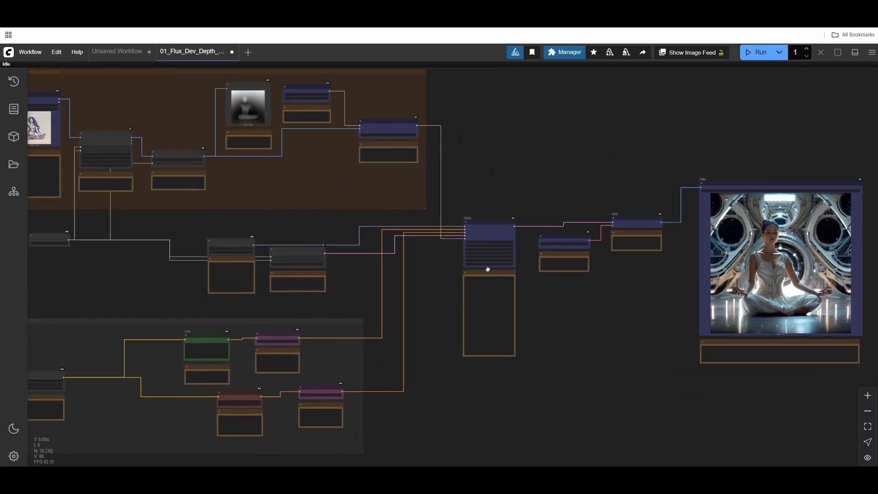
{"action": "left_click", "coordinate": [377, 43]}
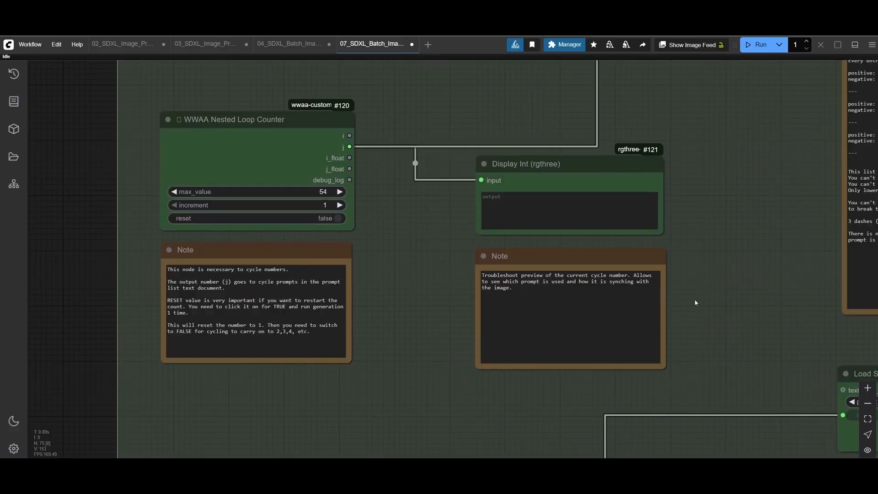